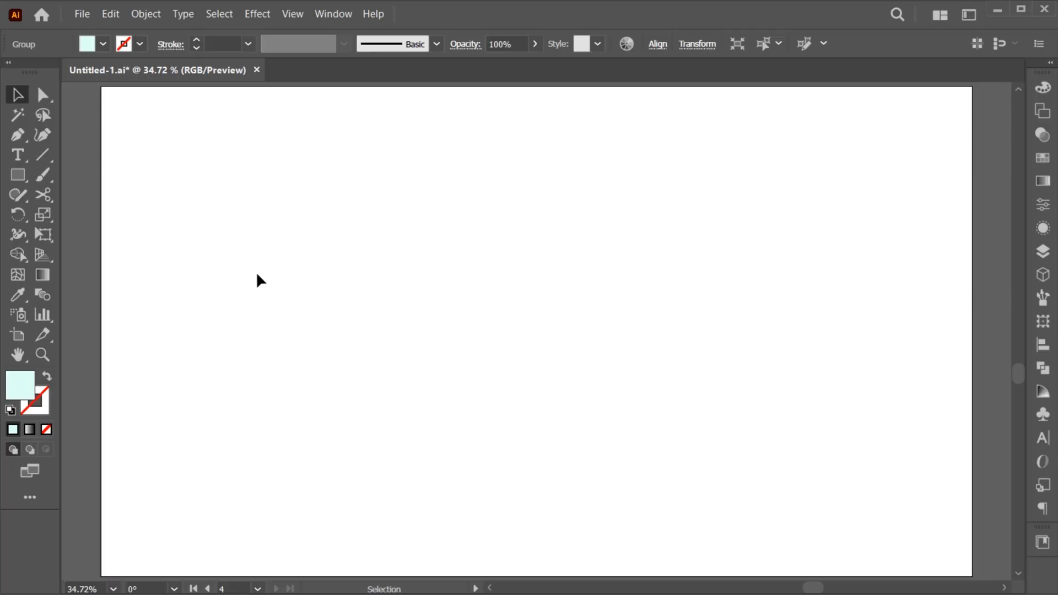
mouse_move(121, 186)
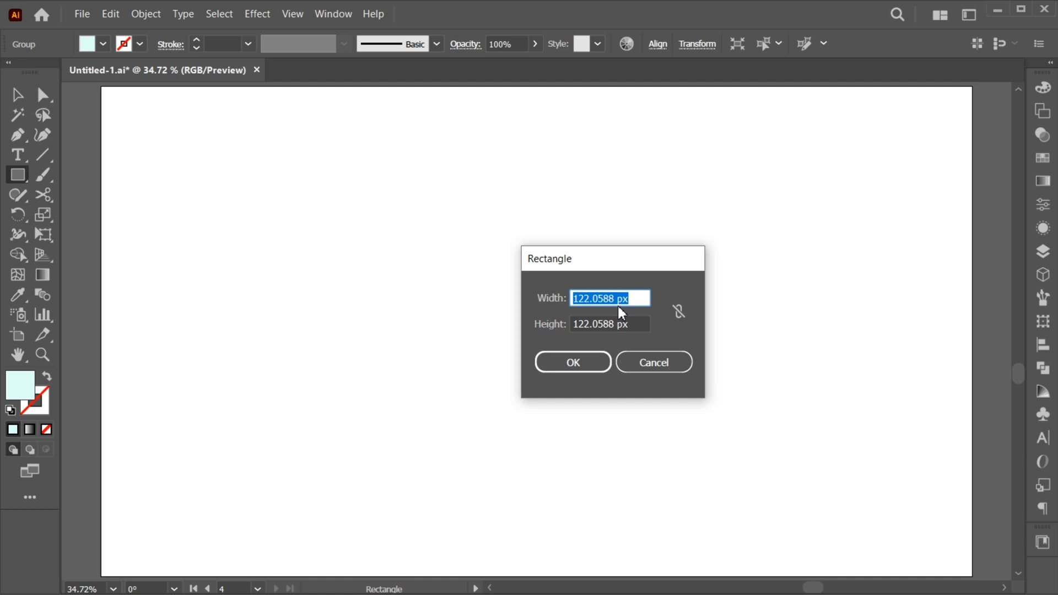
- Draw a 1920x1080 mint rectangle, centre it on the artboard, and lock it
type("1920")
left_click(610, 323)
type("1080")
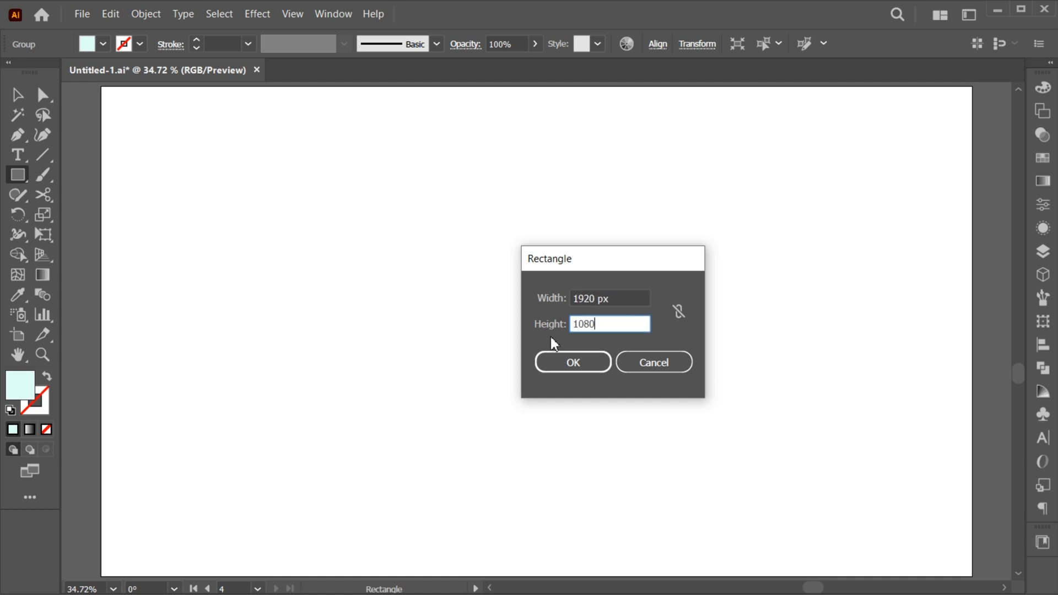
left_click(572, 361)
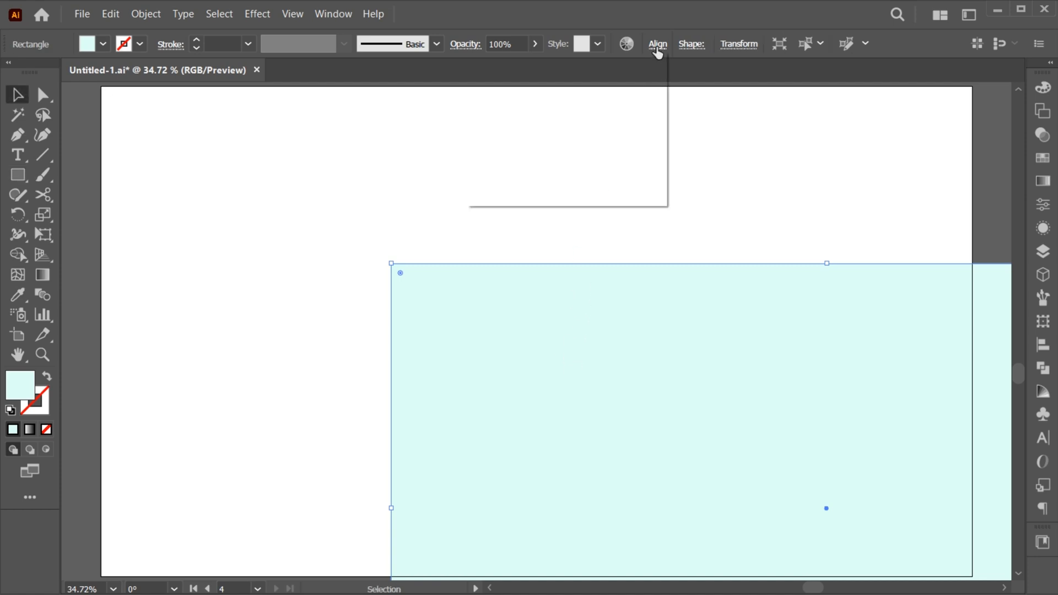
left_click(656, 44)
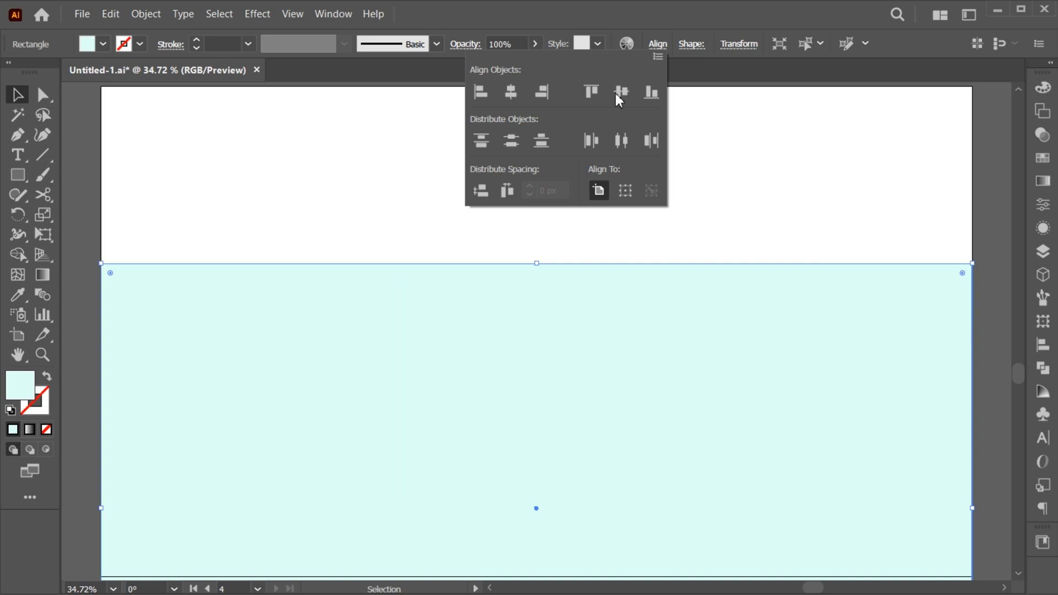
left_click(622, 92)
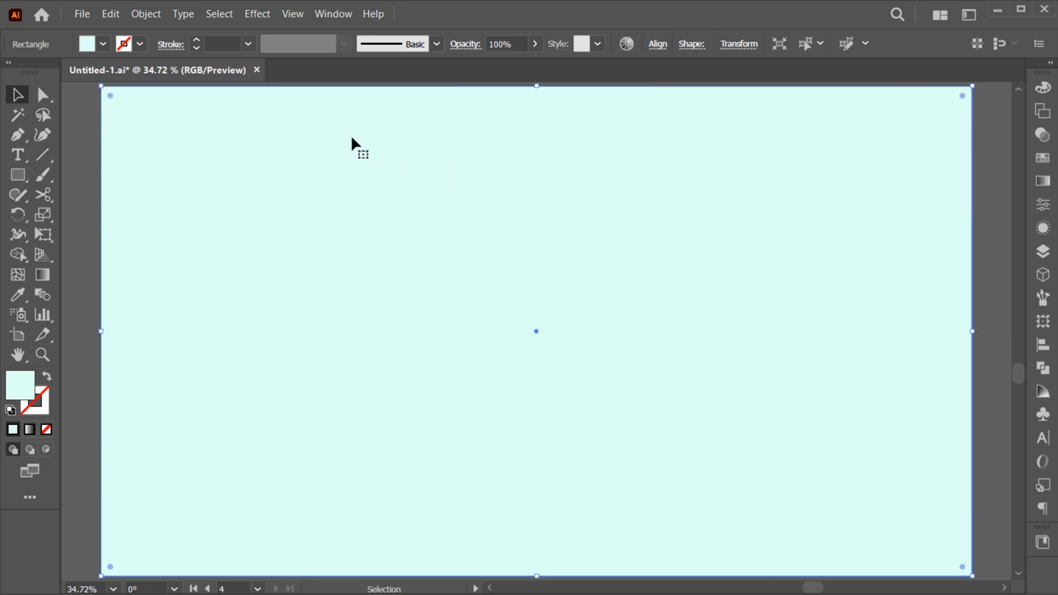
left_click(145, 13)
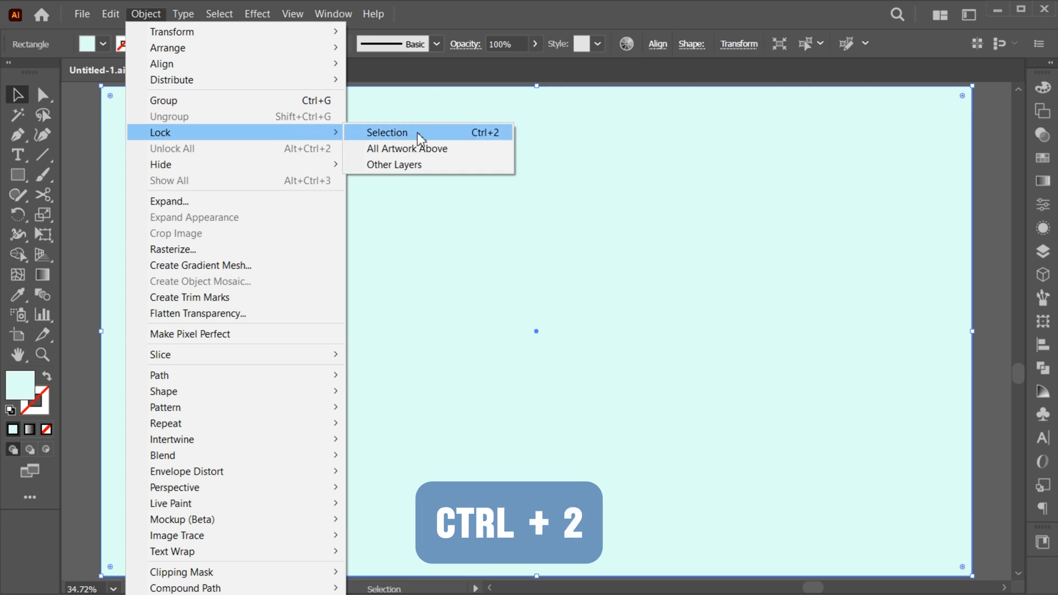
left_click(386, 132)
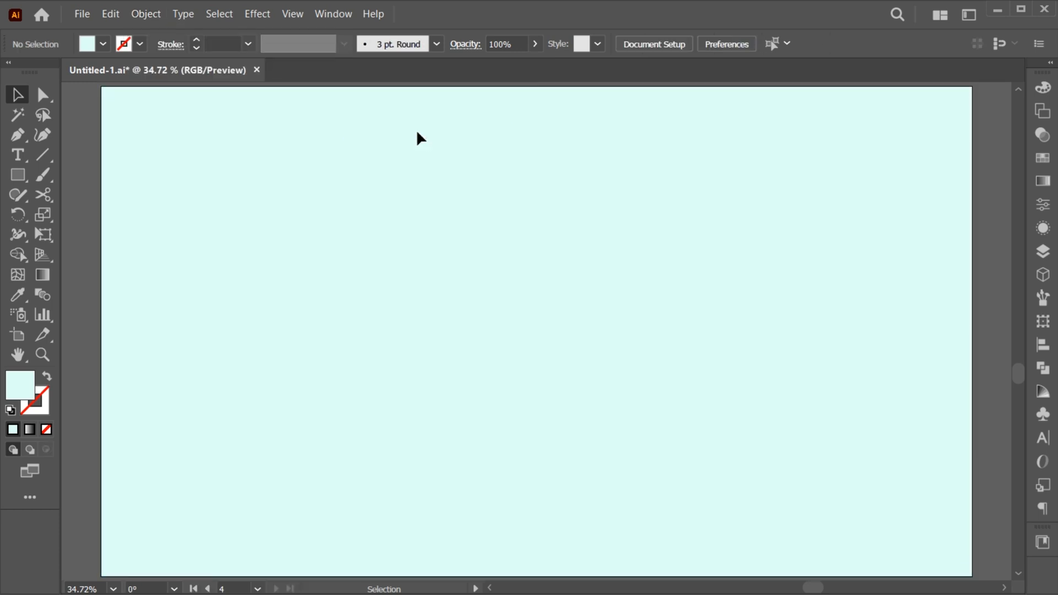
- Draw a square and give it a black fill
left_click(17, 175)
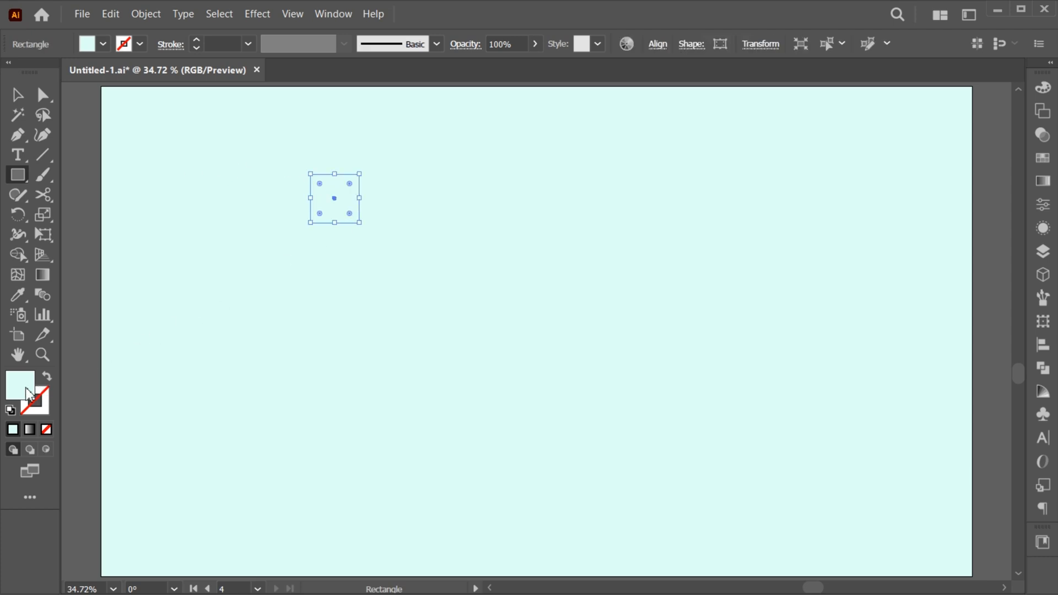
double_click(19, 381)
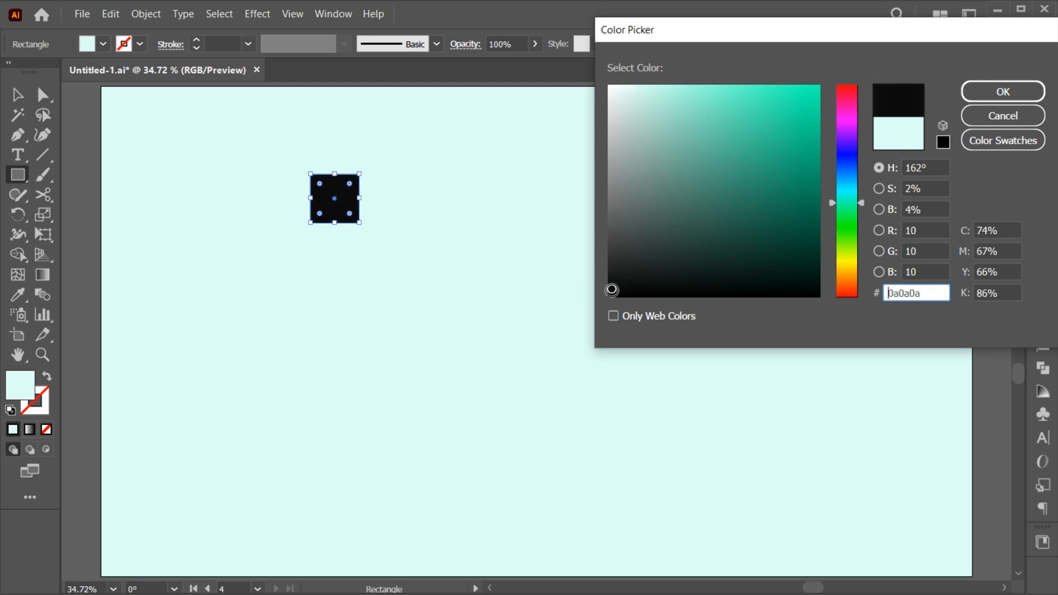
left_click(1002, 91)
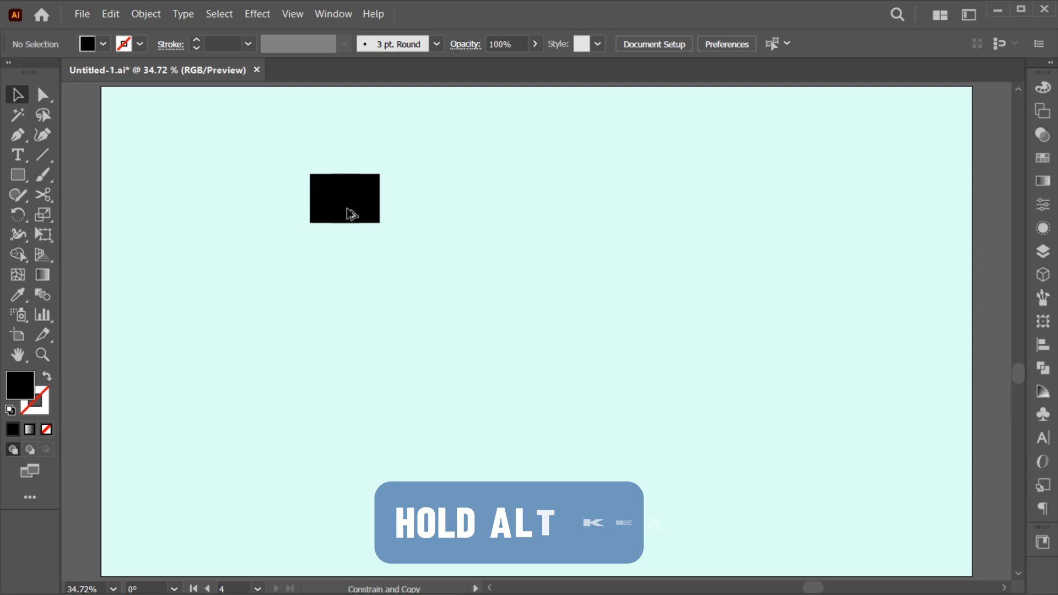
- Alt-drag a copy of the square to the right and repeat it with Ctrl+D
left_click_drag(344, 199, 419, 198)
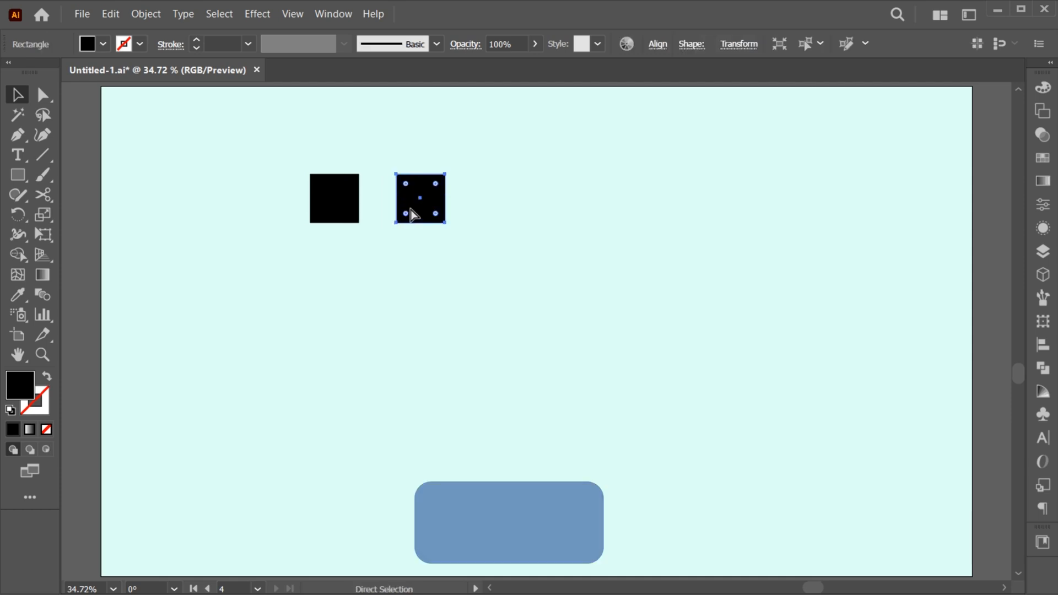
key("ctrl+d")
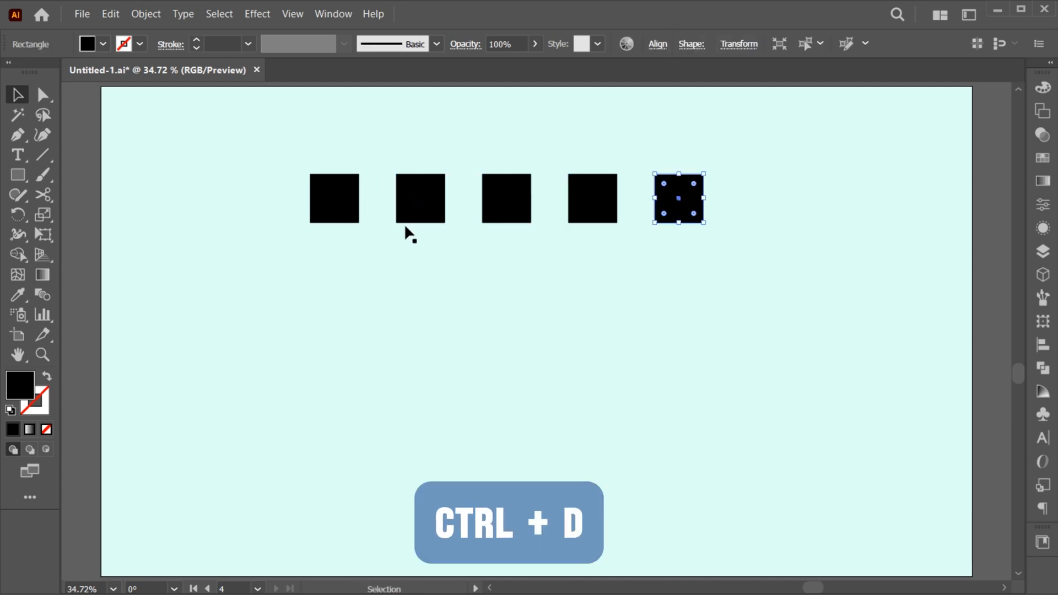
key("ctrl+d")
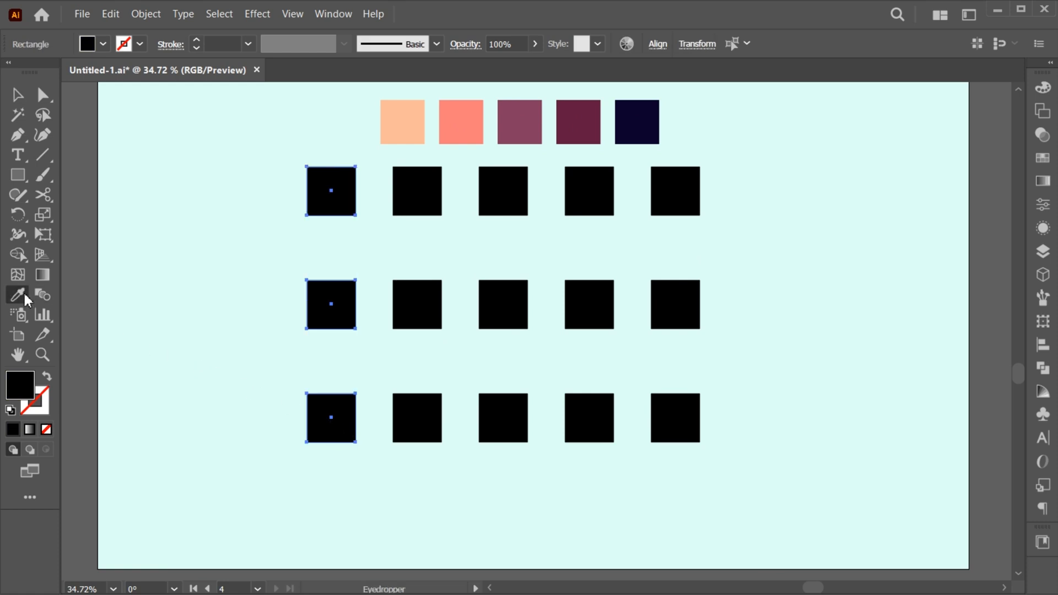
- Give the first column the peach swatch and the last column the navy swatch
left_click(402, 123)
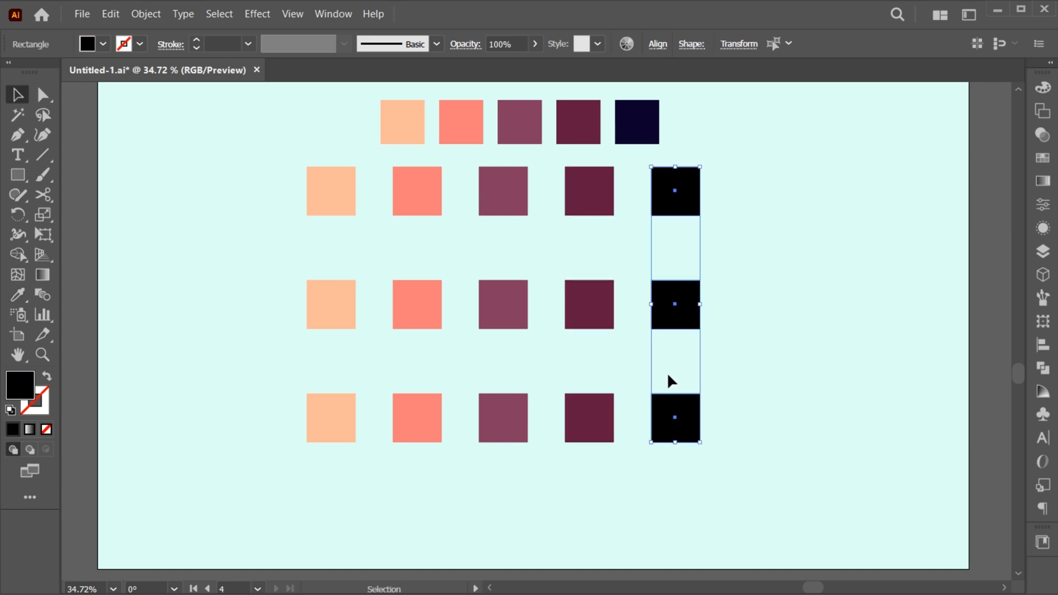
left_click(367, 141)
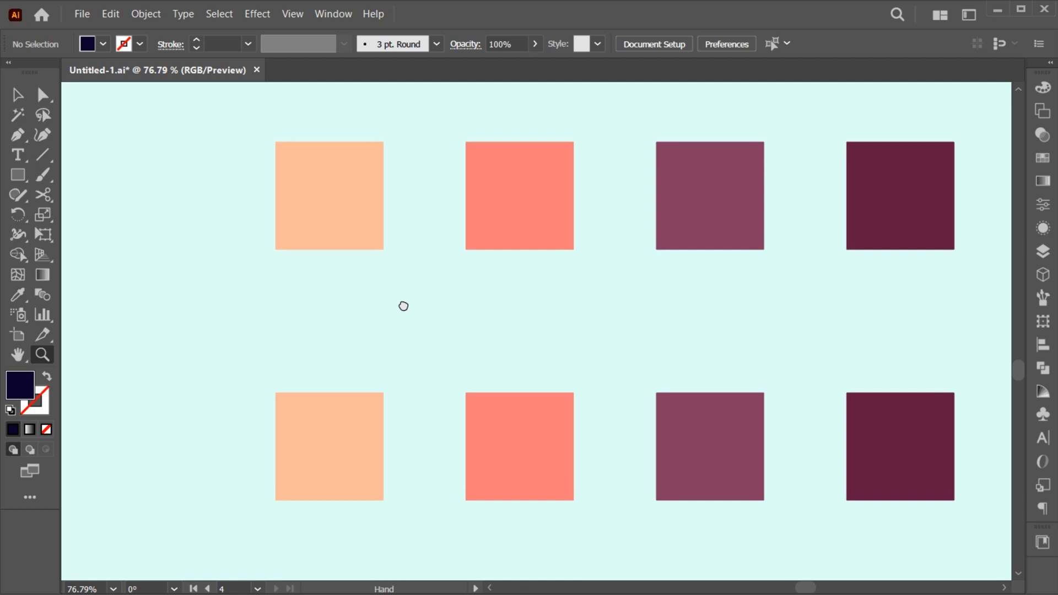
- Fully round the top peach square's corners with Direct Selection to make a circle
left_click(18, 94)
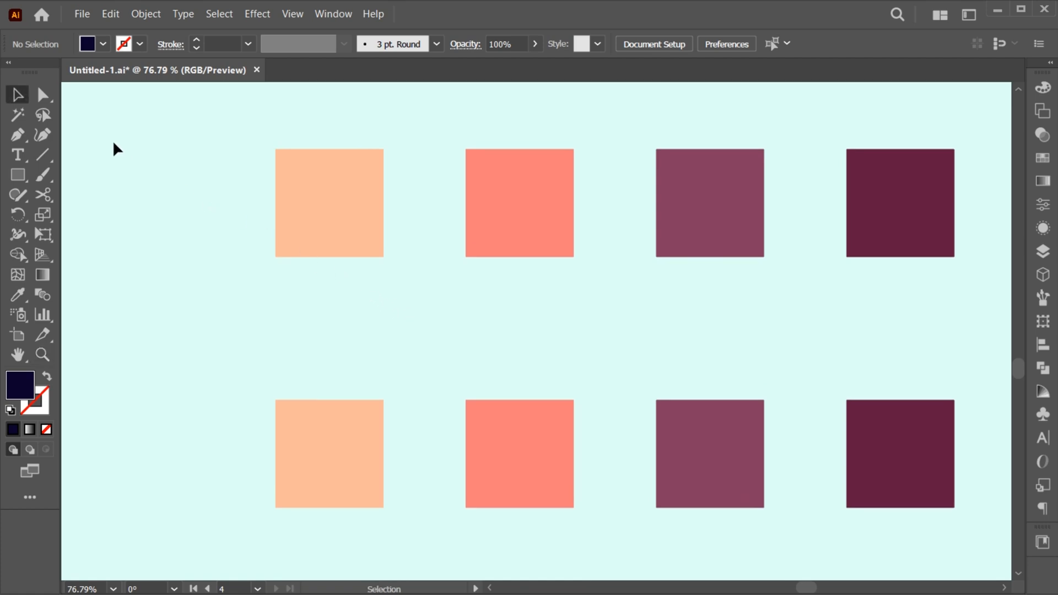
left_click(42, 94)
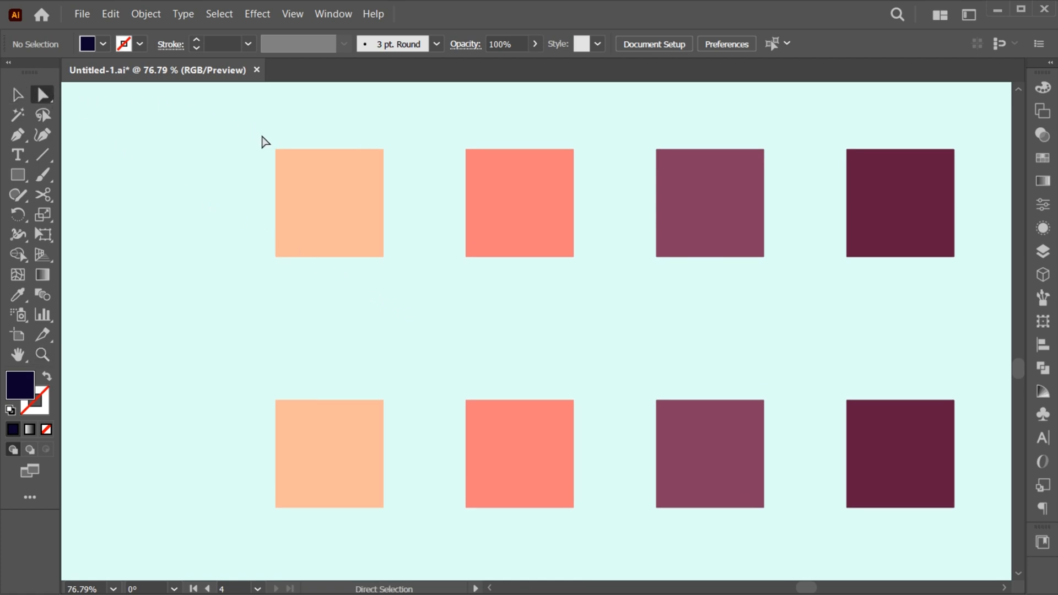
left_click_drag(264, 142, 310, 193)
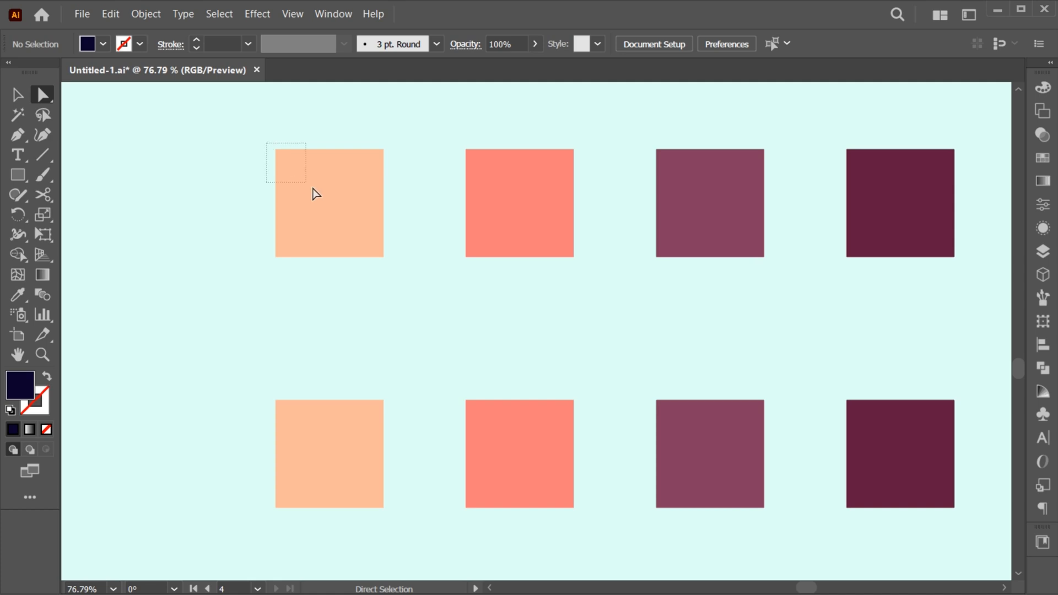
left_click(329, 202)
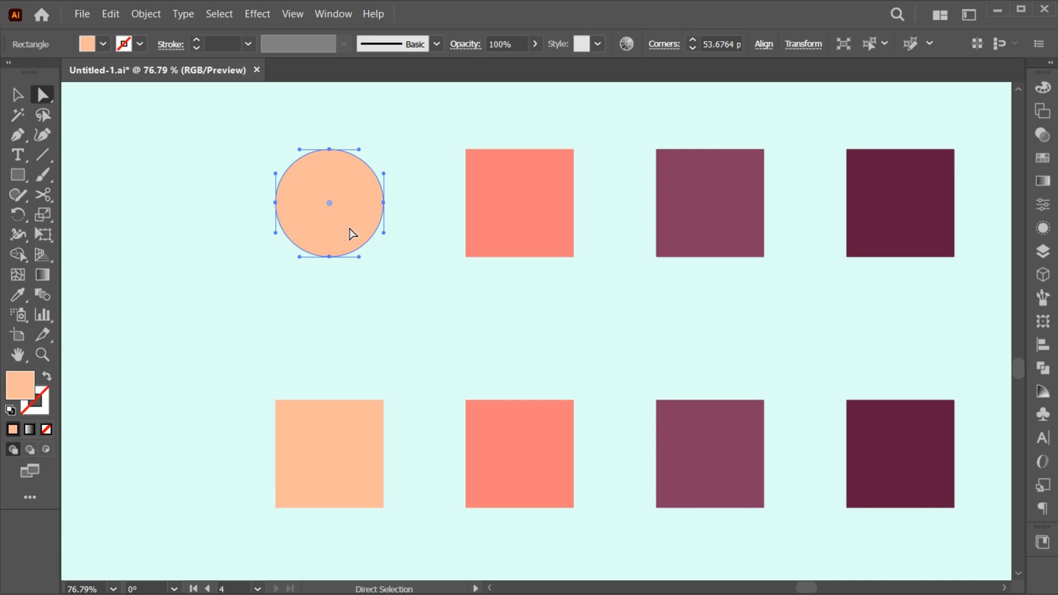
- Alt-cycle the second-row peach square to inverted corners for a star, then deselect
scroll("down", 3)
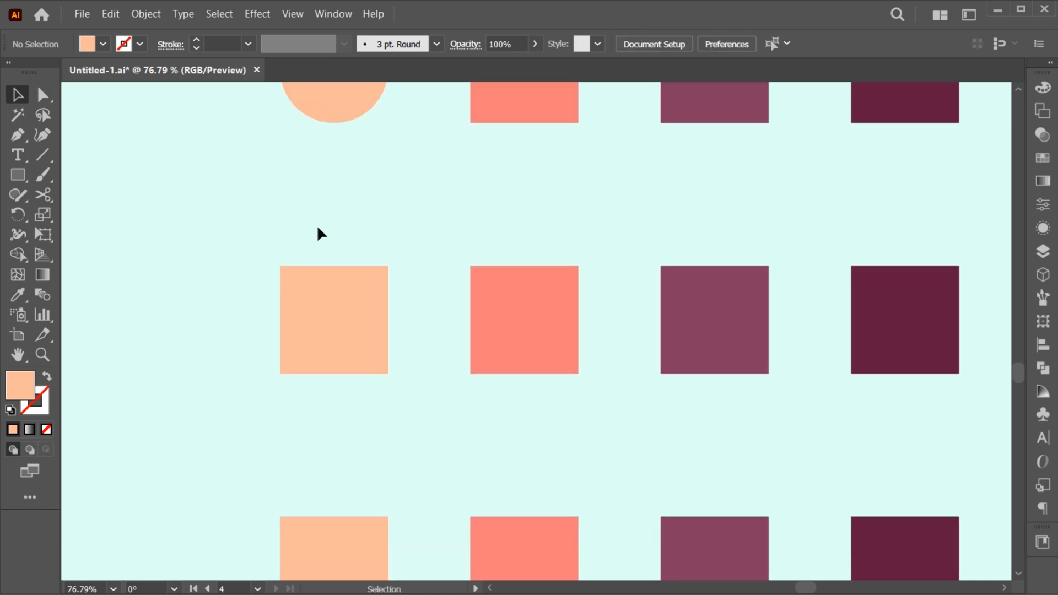
left_click(42, 94)
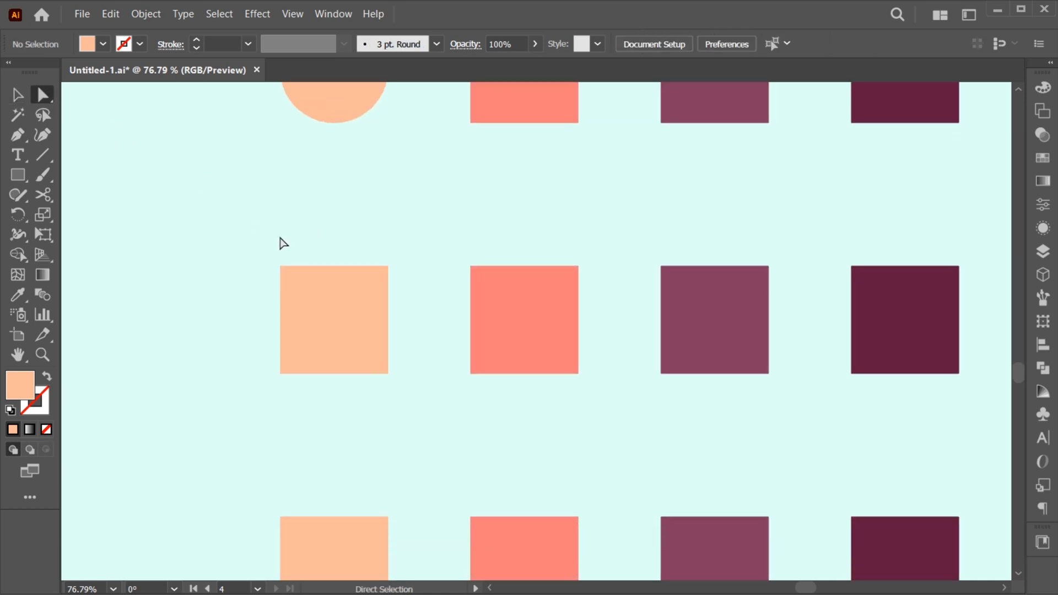
left_click(333, 319)
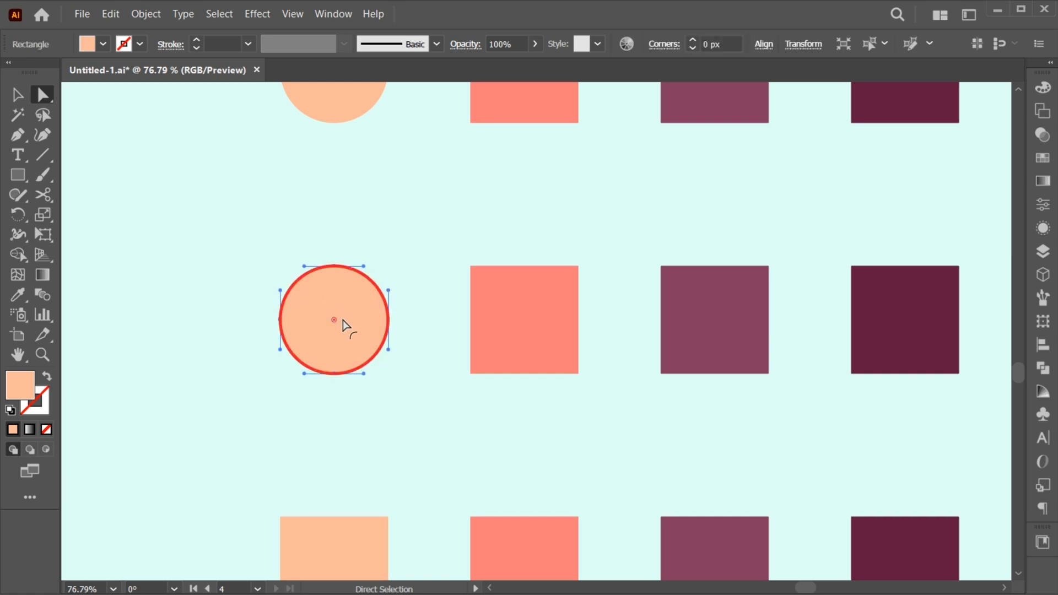
key("alt")
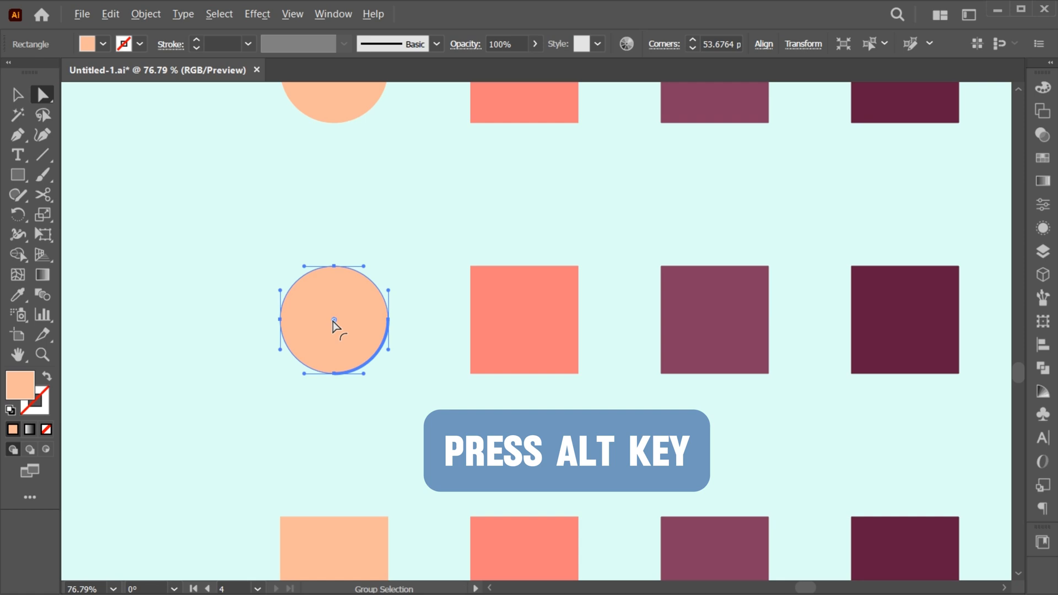
key("alt")
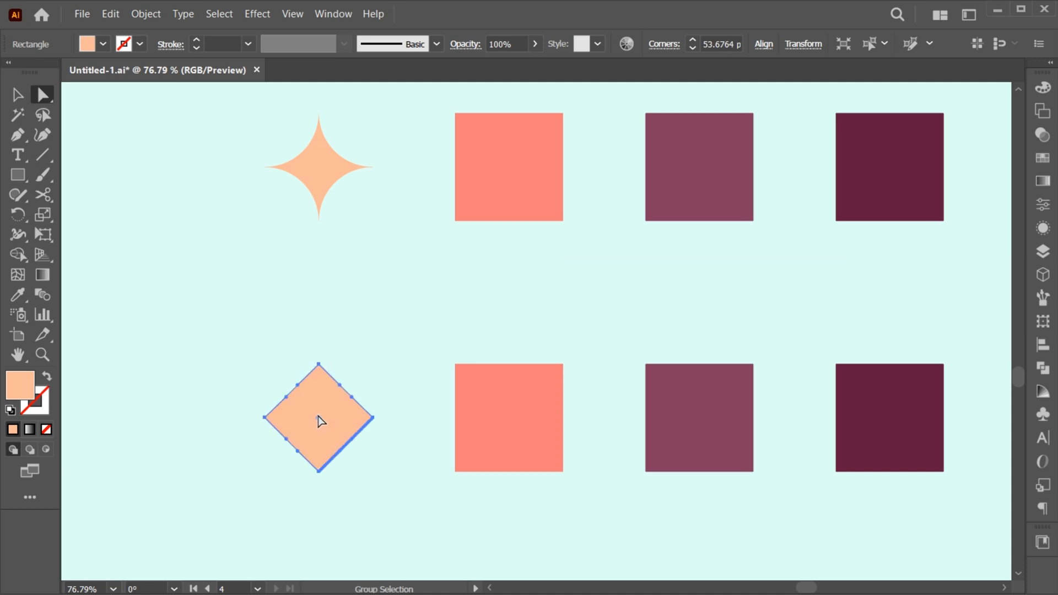
left_click(319, 503)
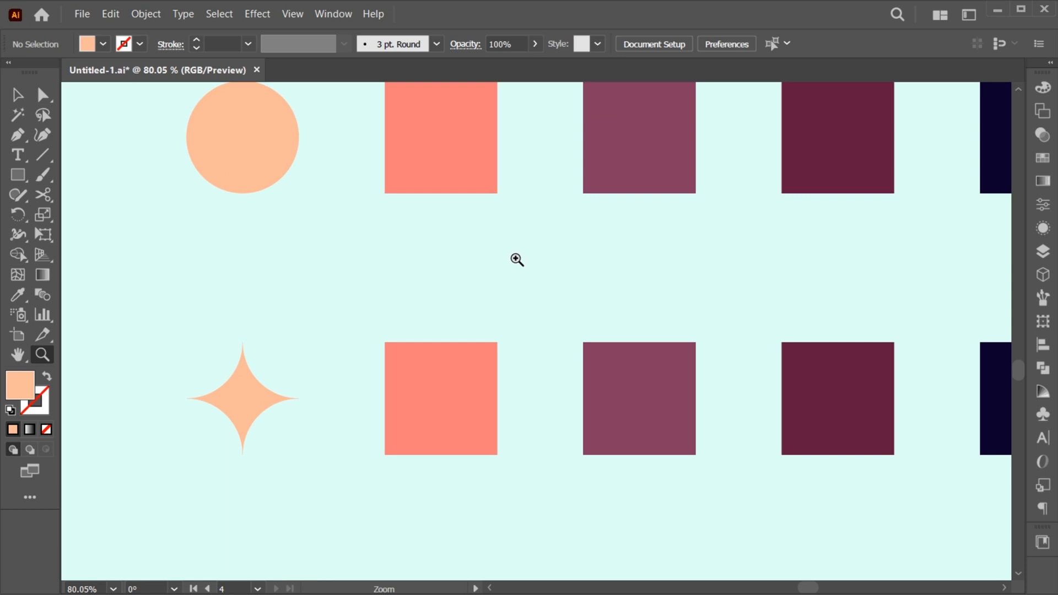
- Drag corner widgets on the top and second coral squares into leaf and clipped-corner shapes
scroll("up", 3)
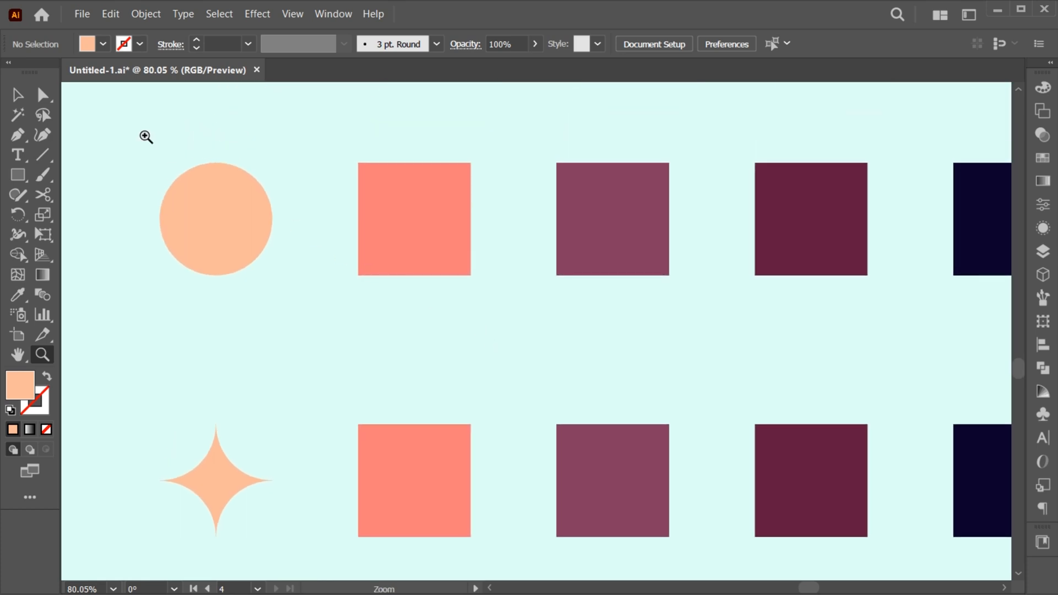
left_click(42, 95)
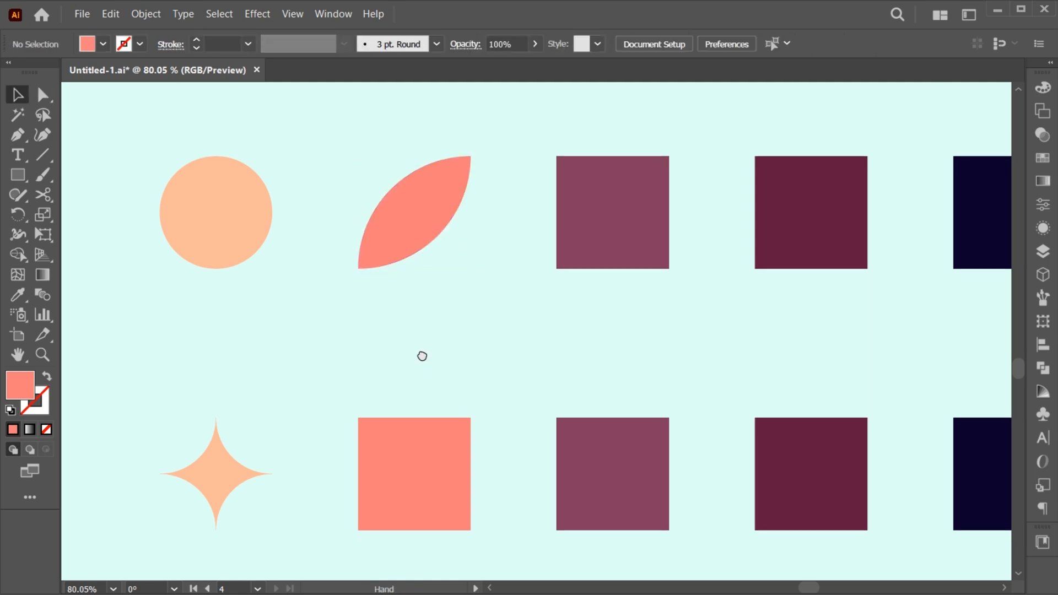
scroll("down", 3)
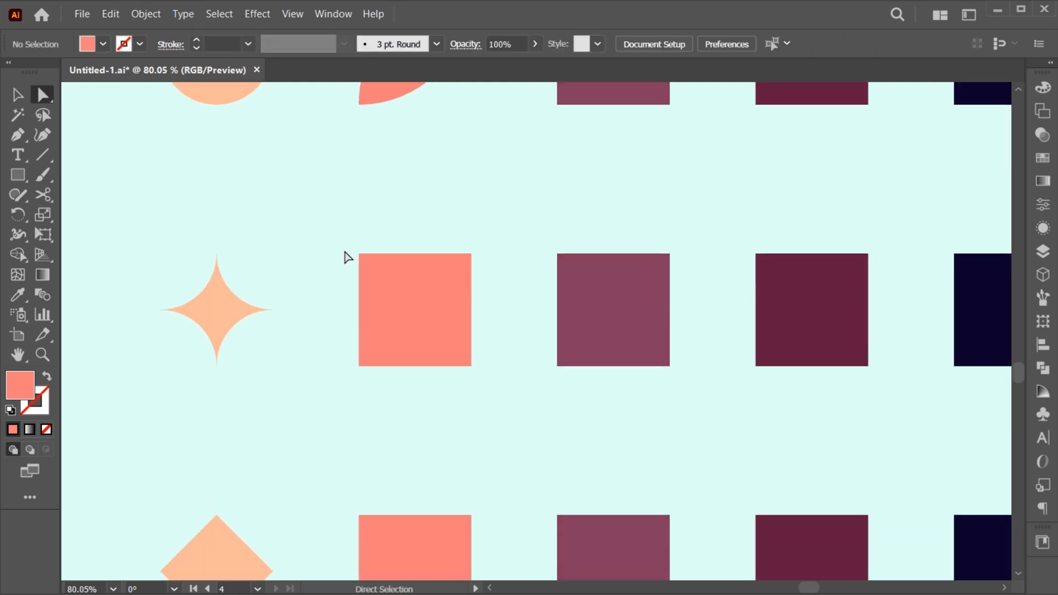
left_click(414, 310)
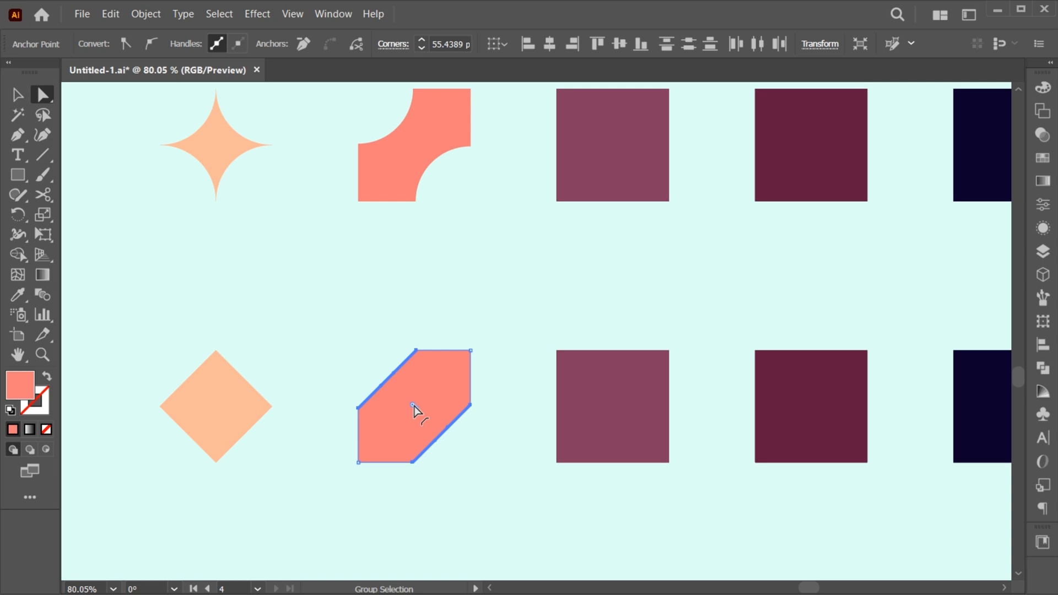
left_click(414, 503)
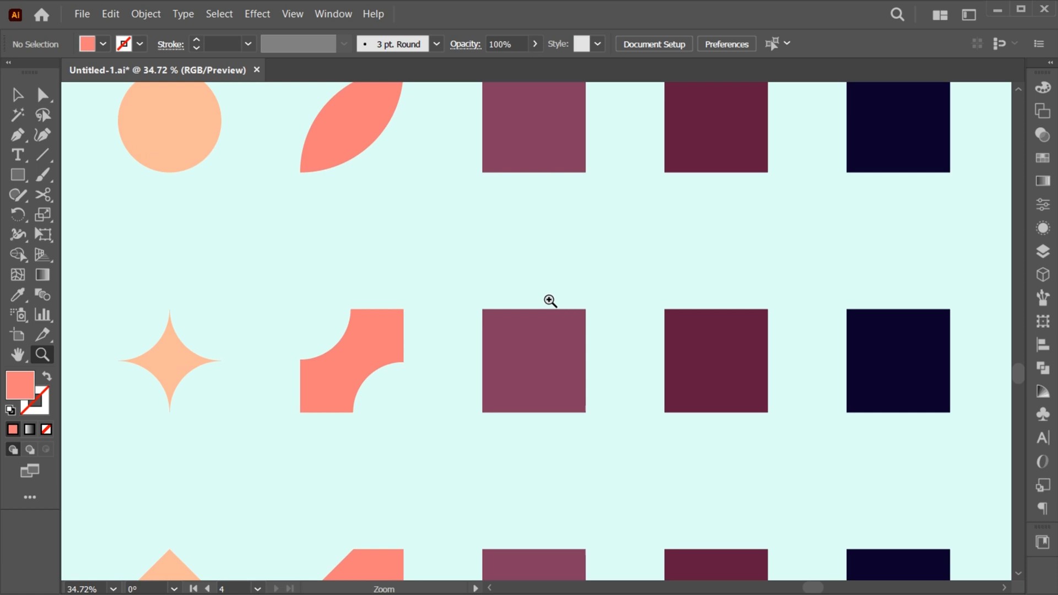
- Zoom in and reshape the mauve squares into a teardrop, a scooped shape and a clipped pentagon
left_click(550, 300)
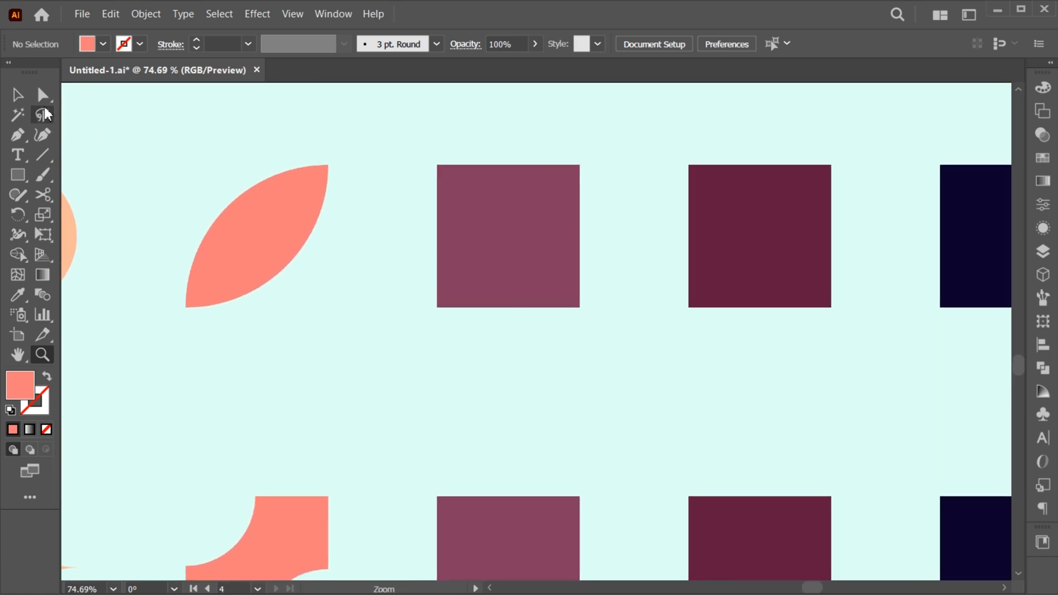
left_click(42, 95)
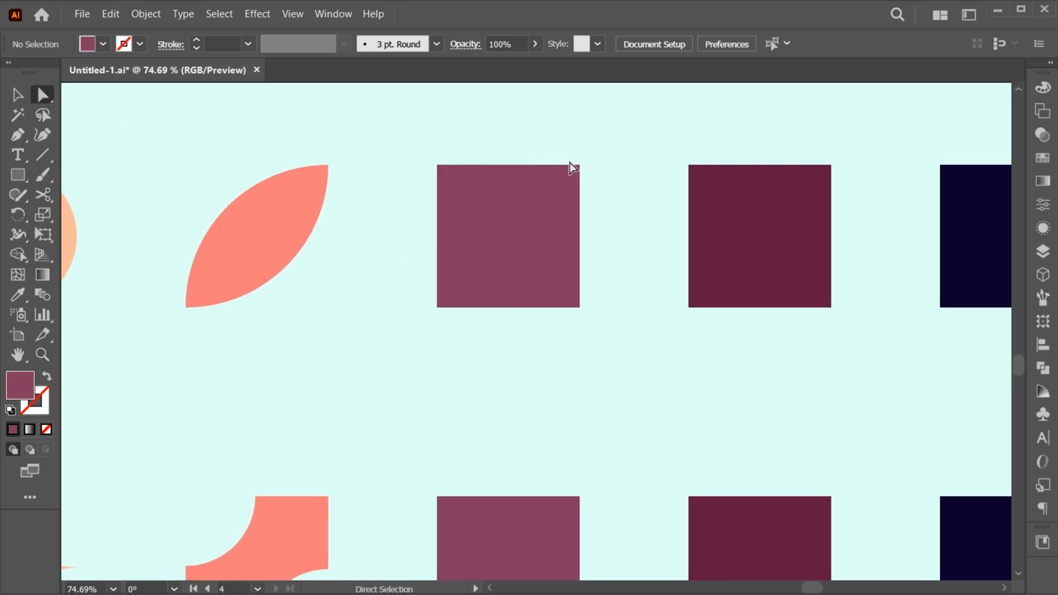
left_click(507, 236)
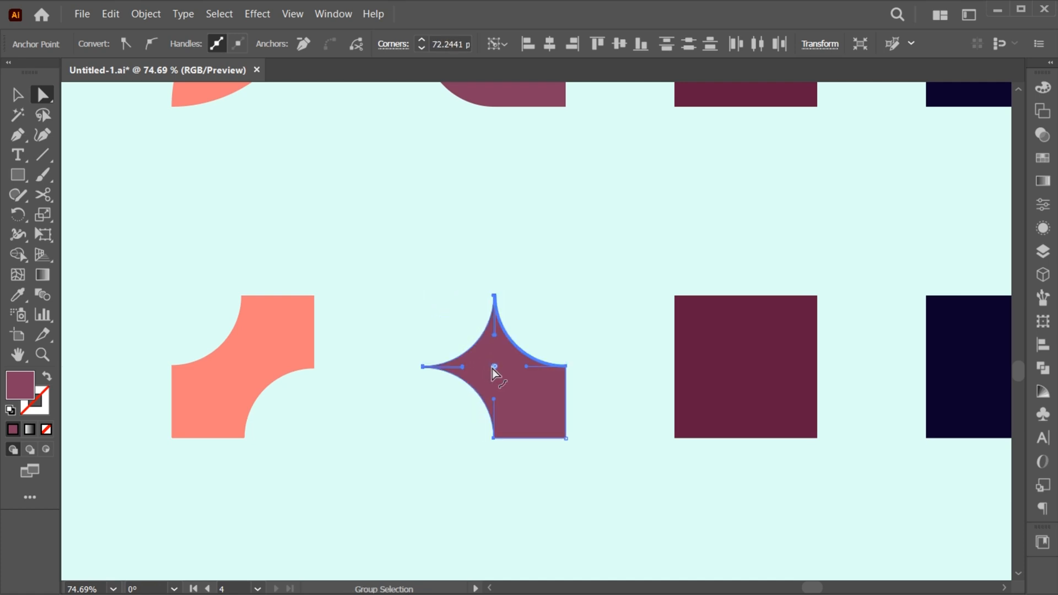
left_click(478, 482)
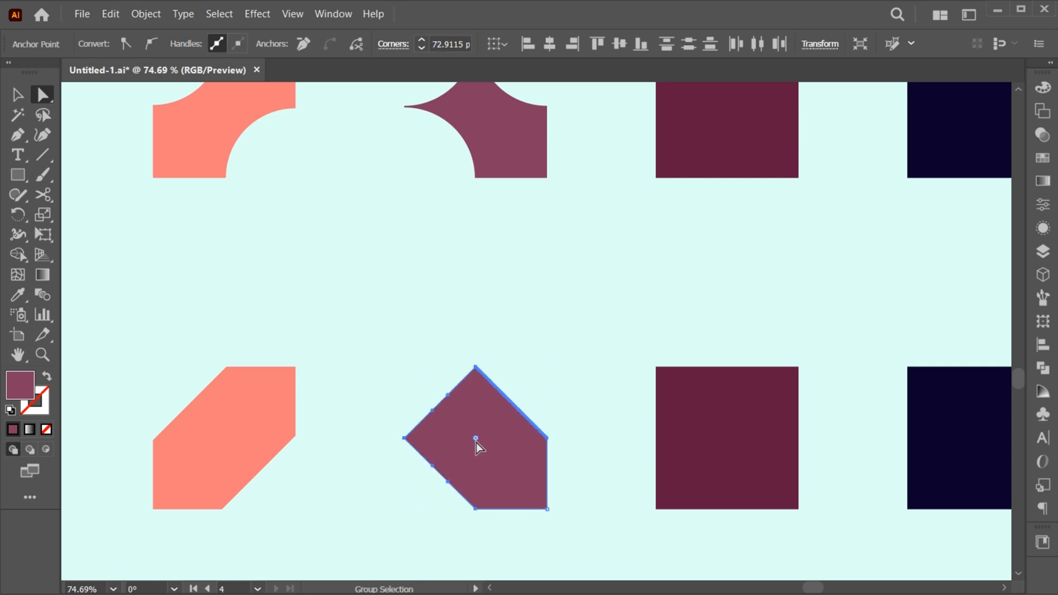
left_click(475, 538)
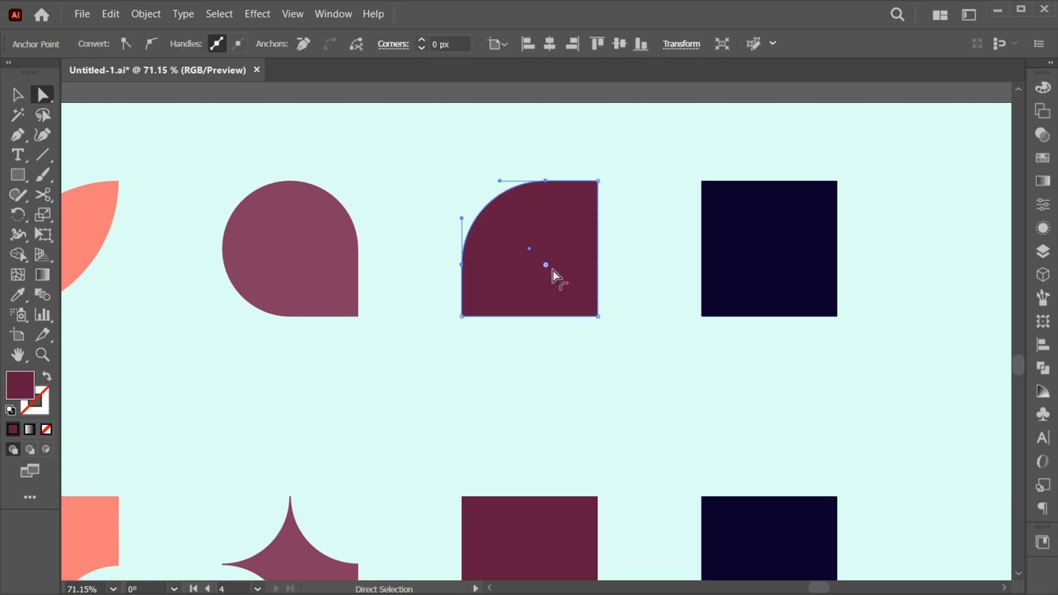
- Deselect the quarter-circle plum shape, then reshape the middle and bottom plum squares
left_click(526, 386)
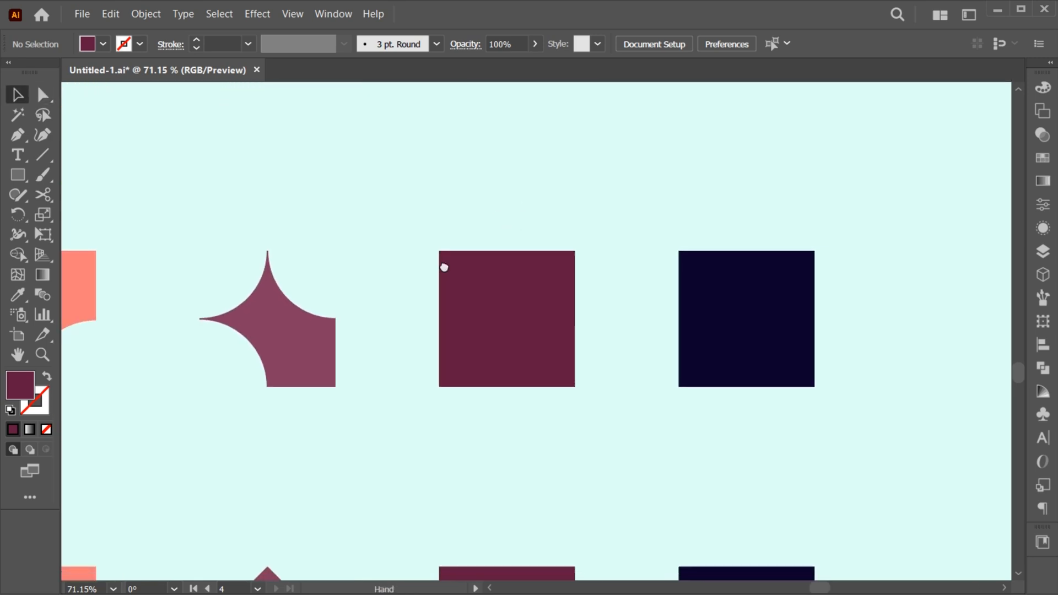
left_click(443, 261)
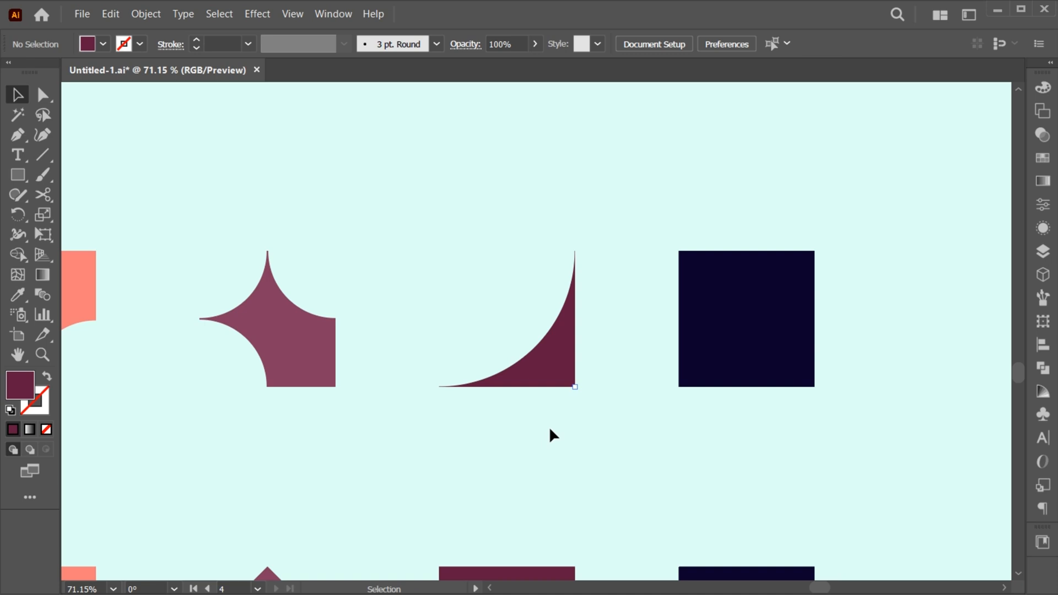
scroll("down", 3)
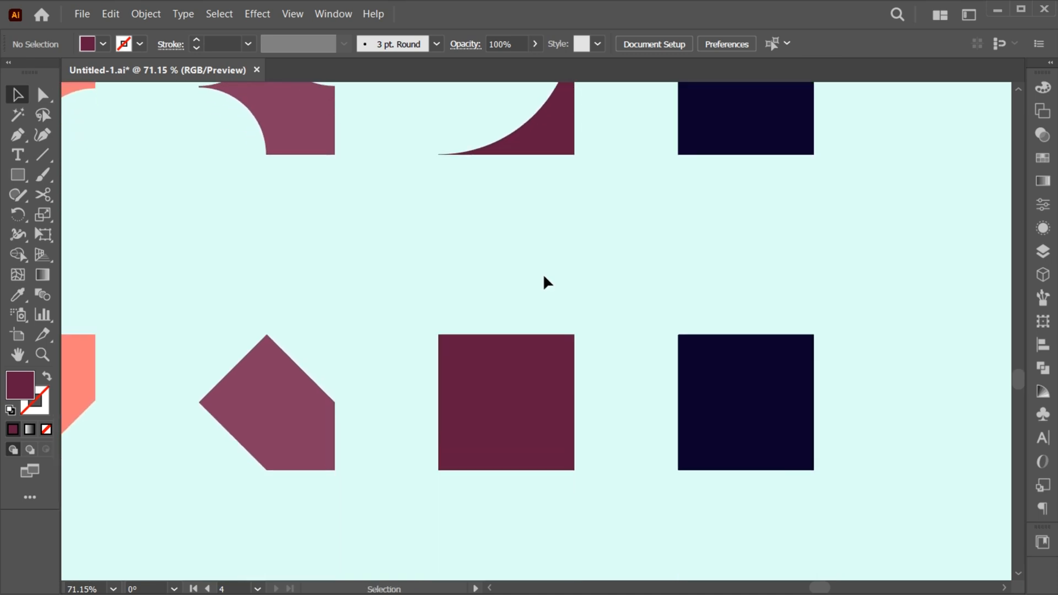
left_click(506, 402)
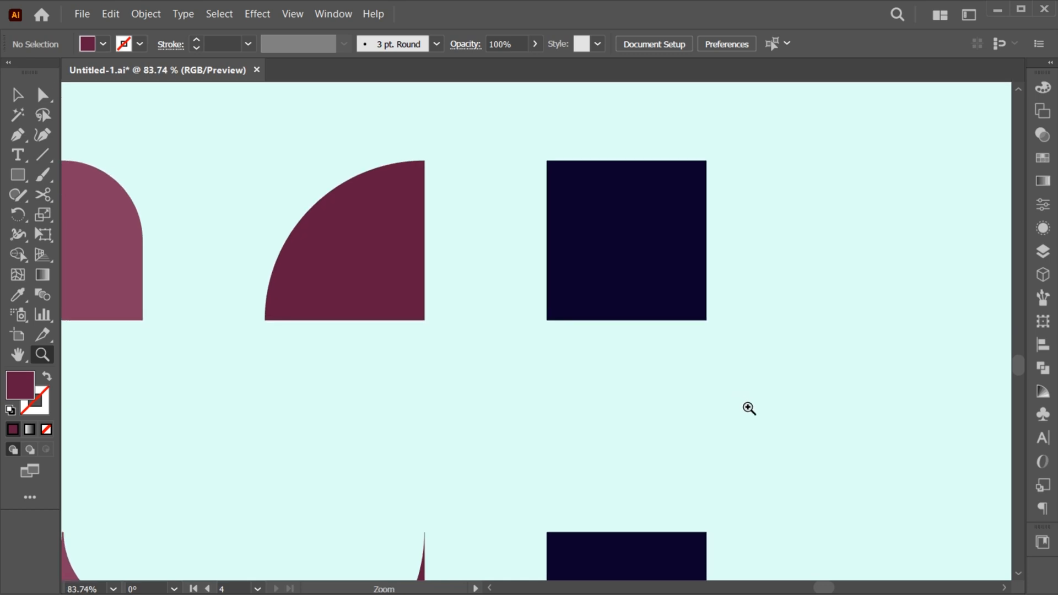
- Select the top navy square with Direct Selection to round its corners
left_click(43, 94)
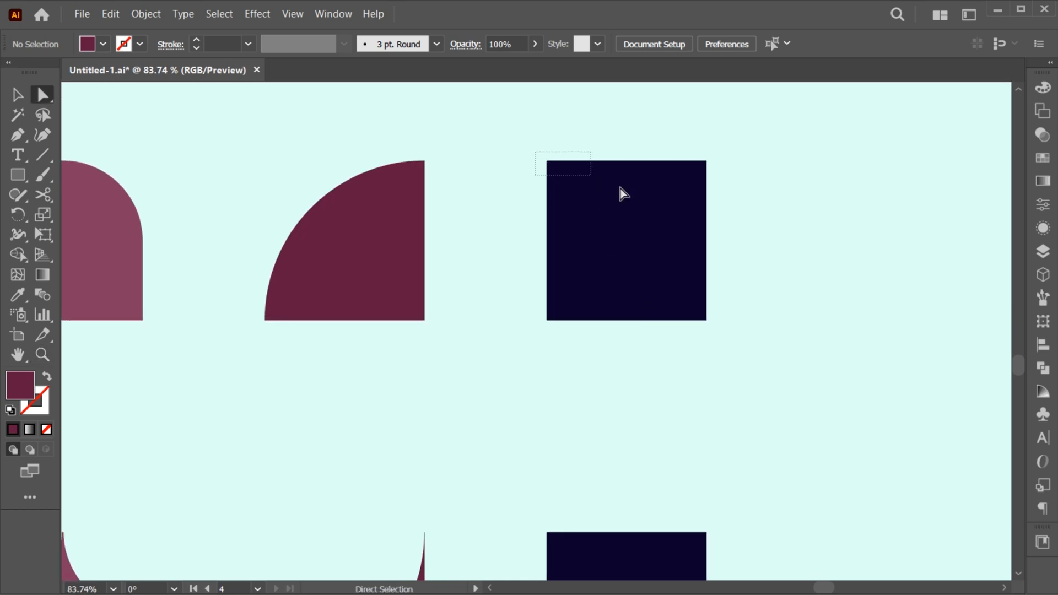
left_click(625, 240)
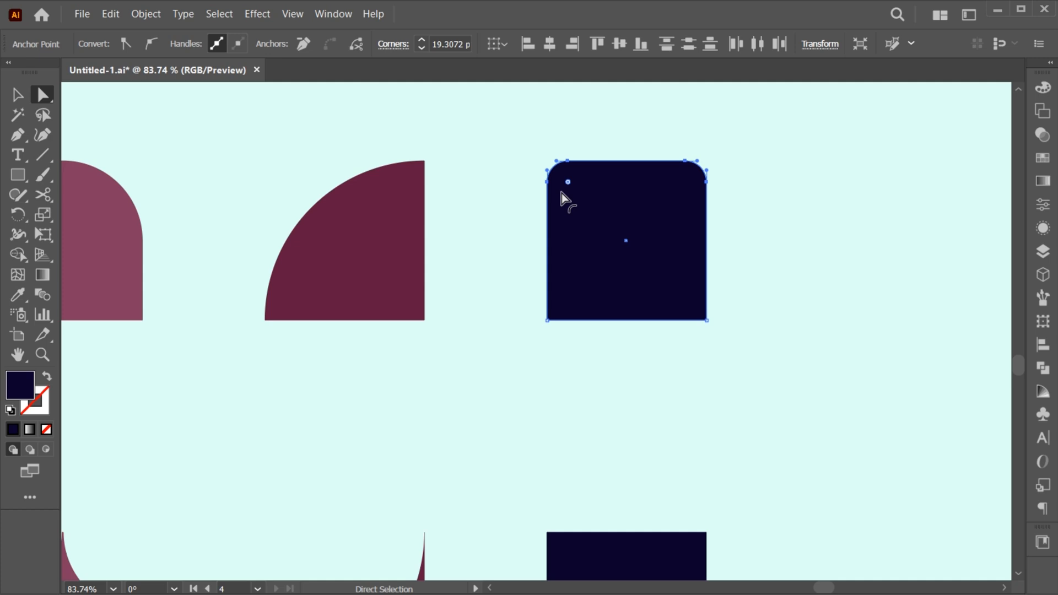